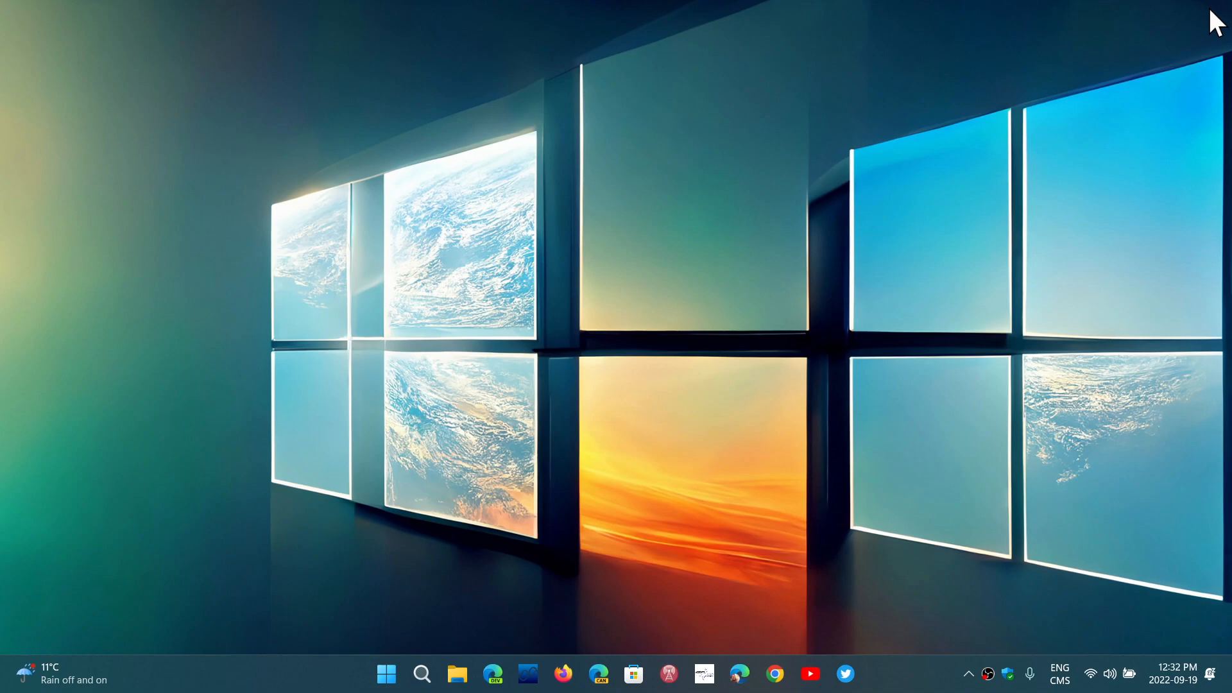
mouse_move(916, 233)
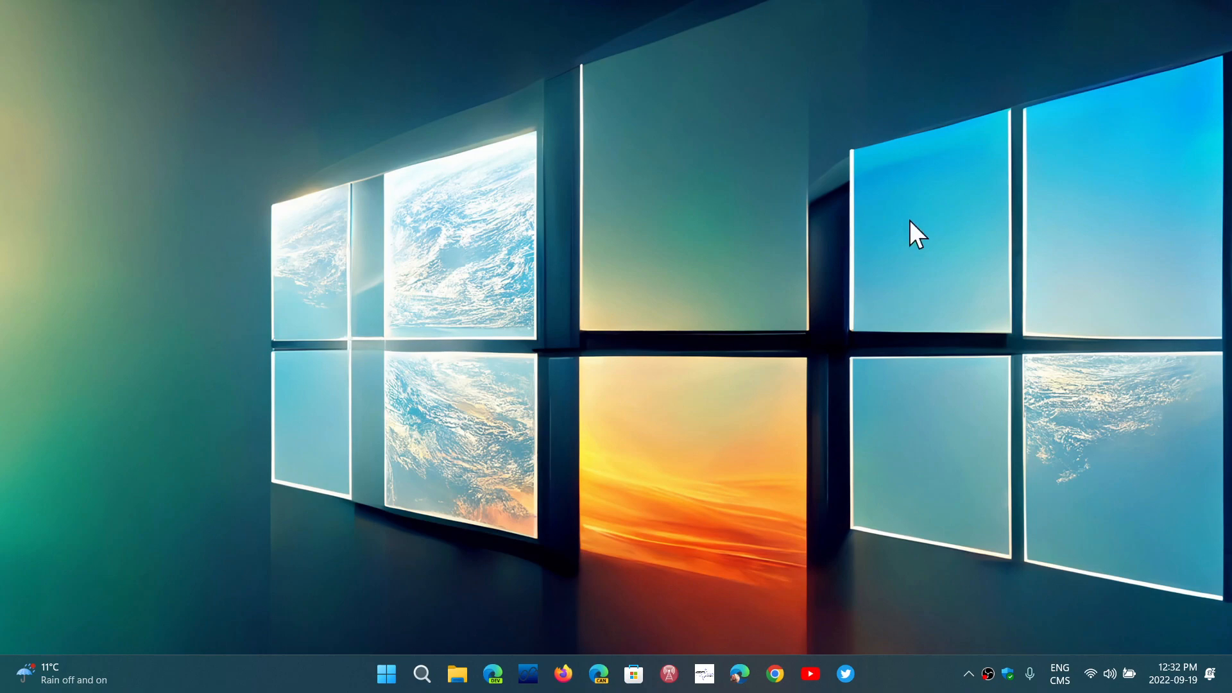
mouse_move(386, 674)
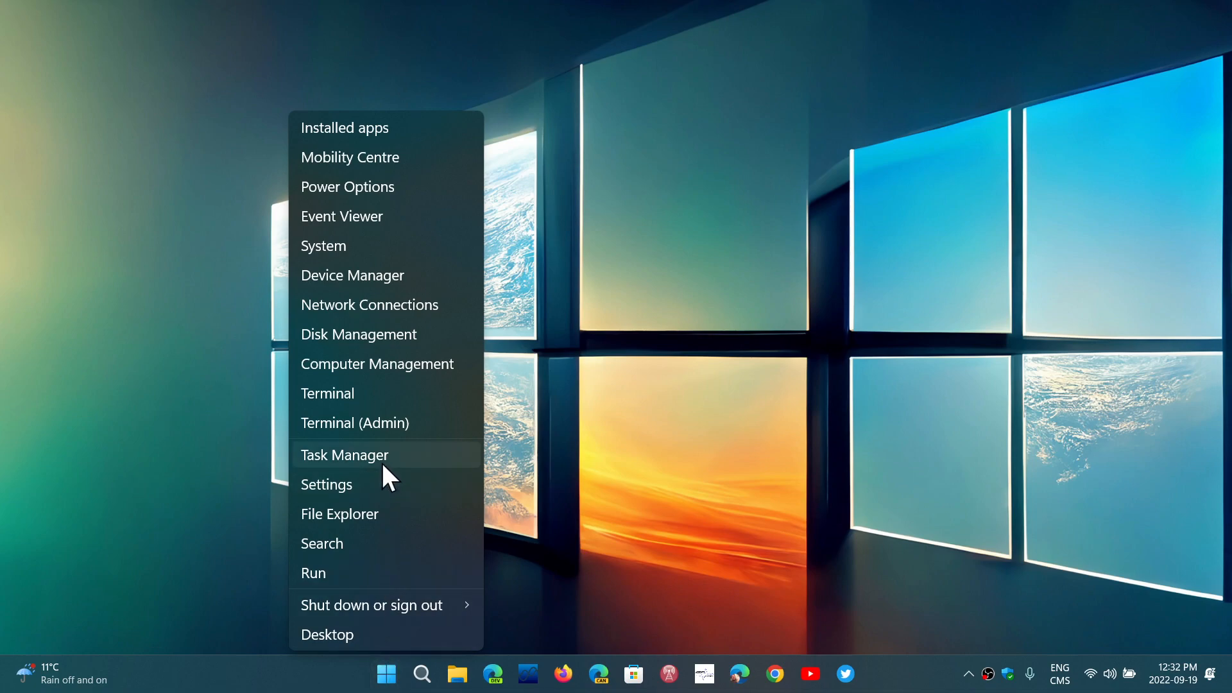
- Launch Task Manager maximised on the Performance page with the navigation pane showing page names
left_click(344, 454)
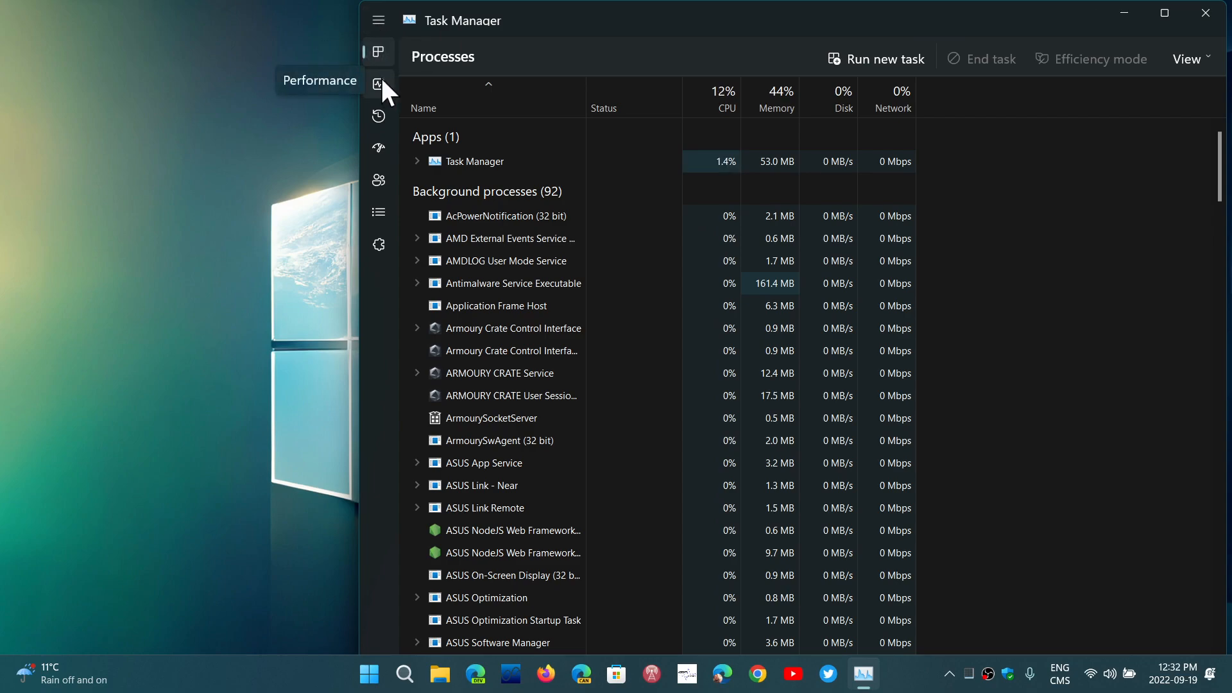
left_click(377, 85)
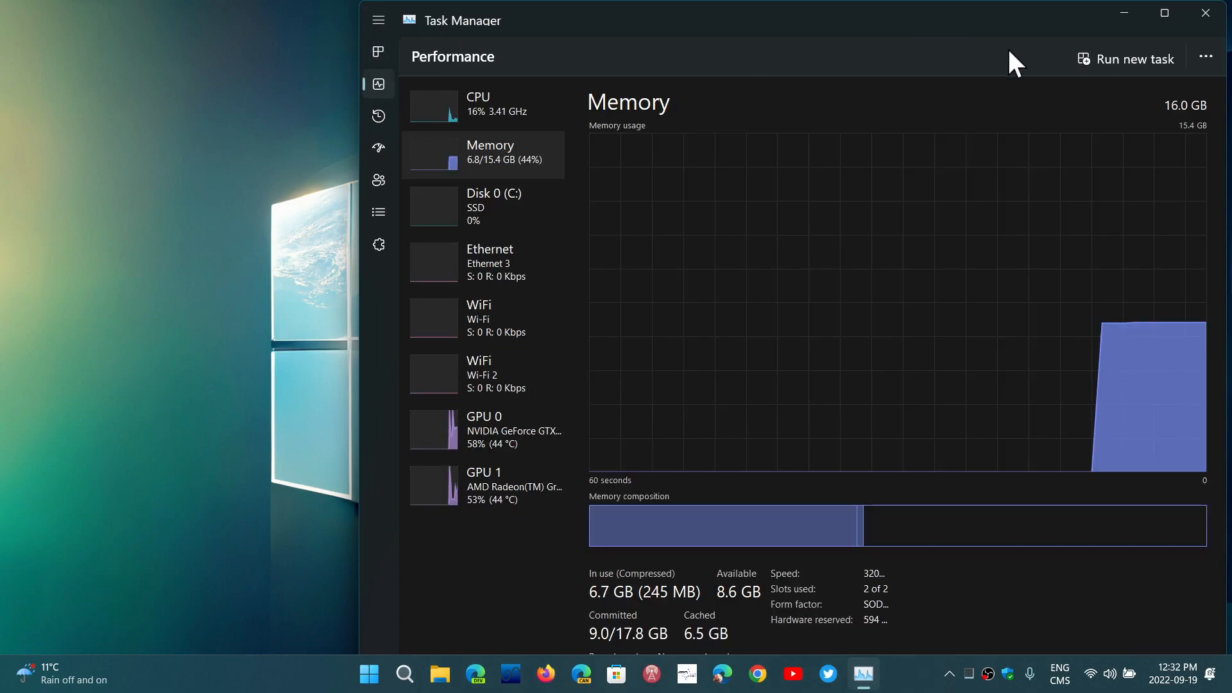
left_click(1164, 13)
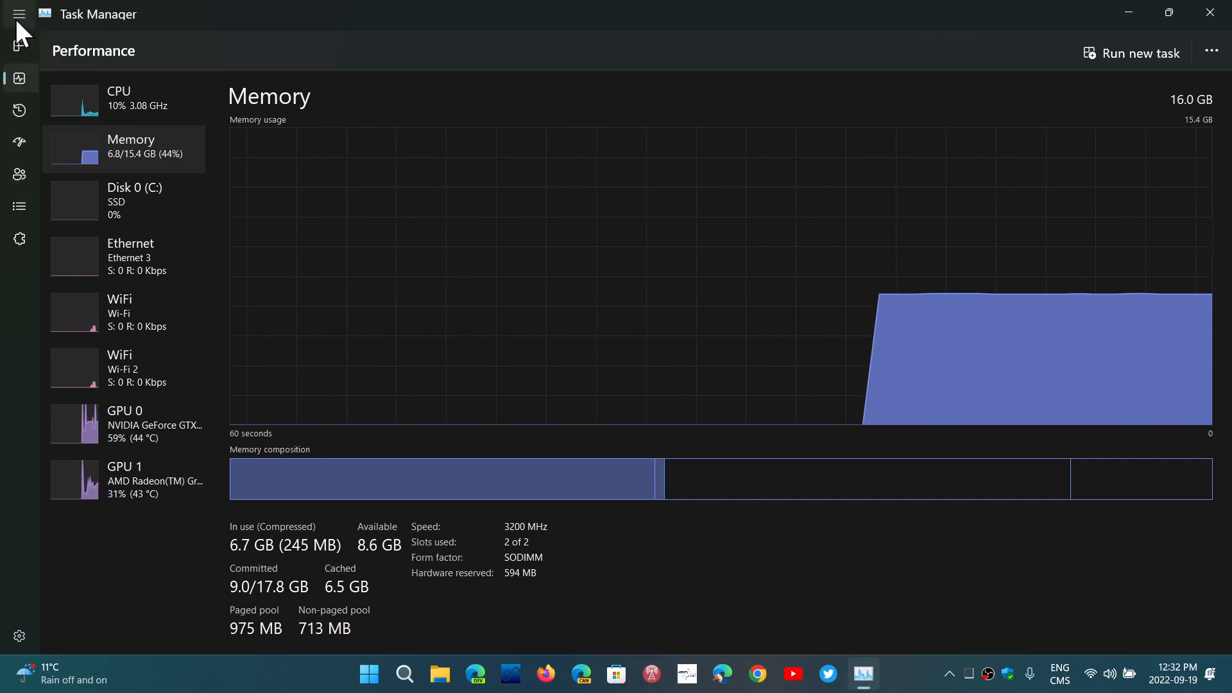
left_click(20, 15)
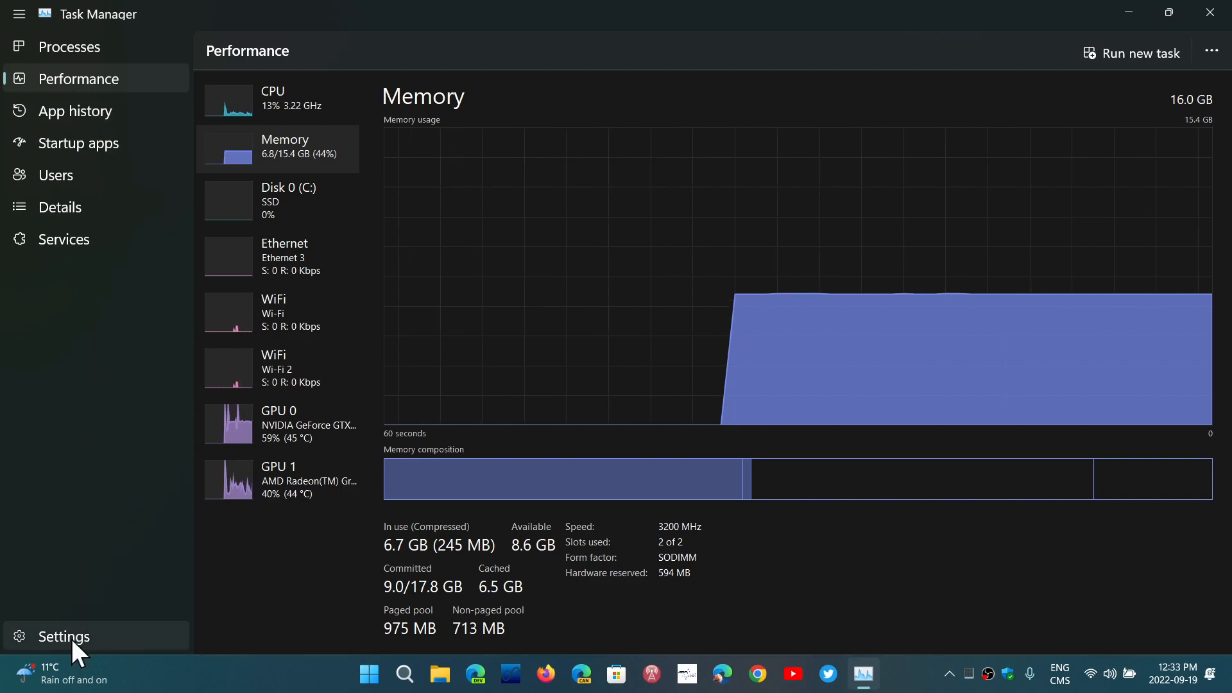
- Set the Default Start Page to Performance in Settings, then shrink the pane to icons
left_click(64, 635)
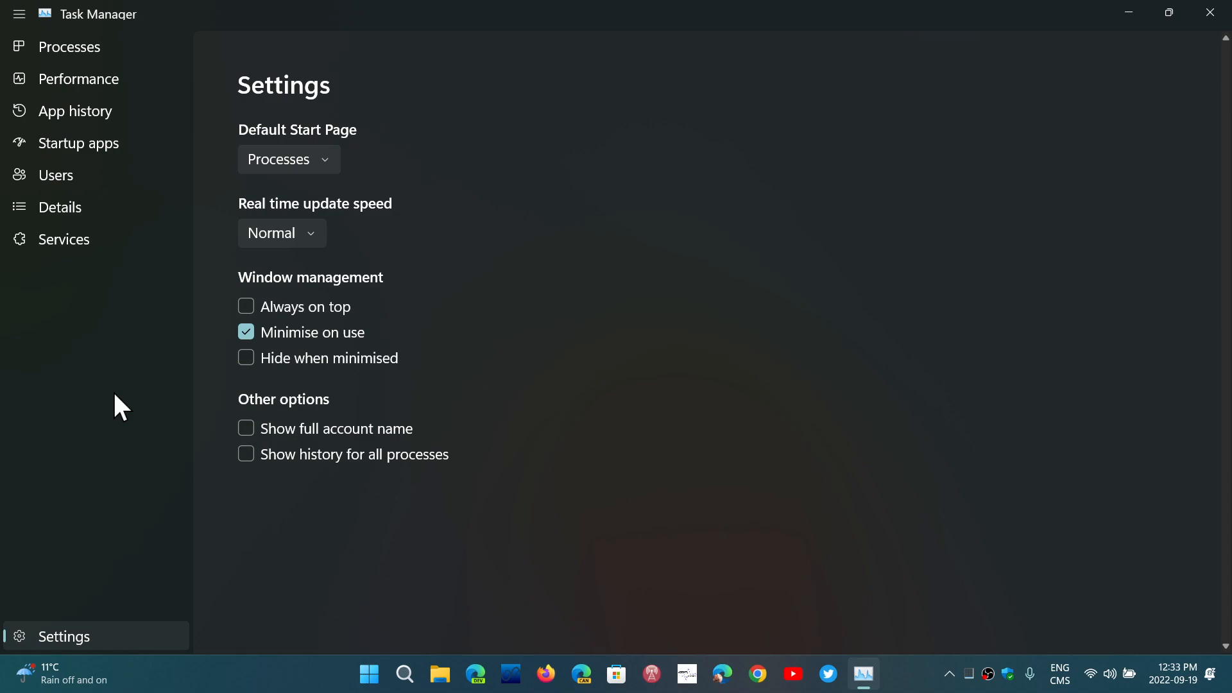
mouse_move(317, 172)
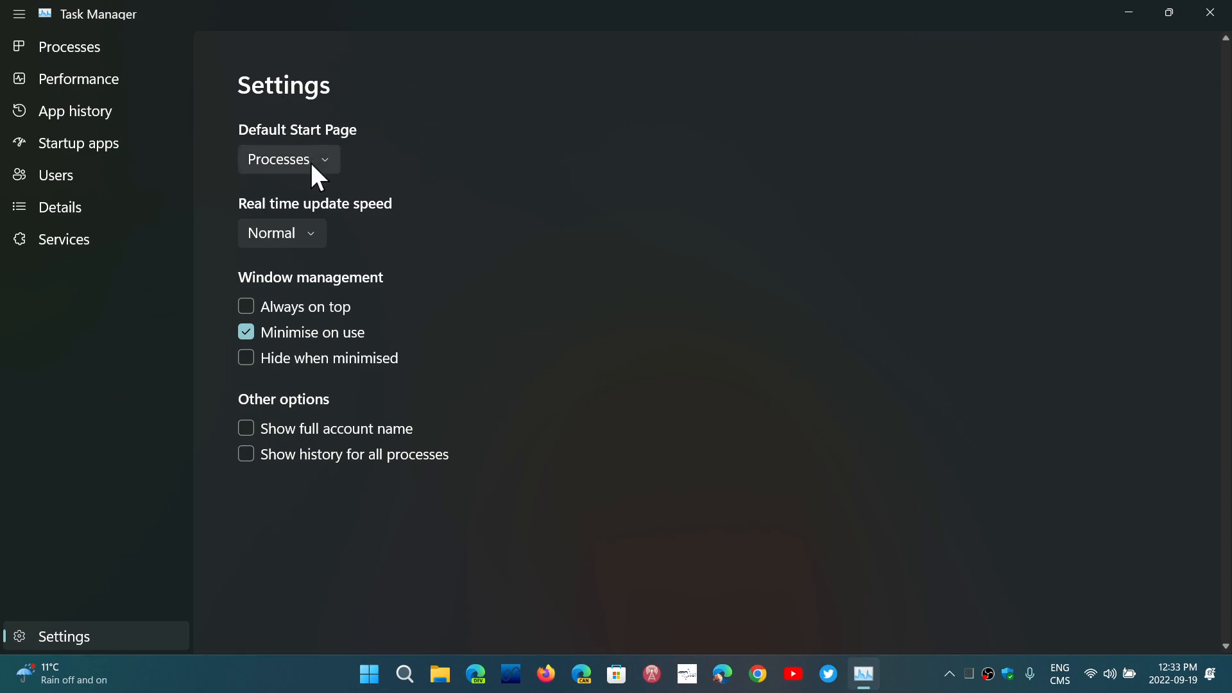
left_click(287, 160)
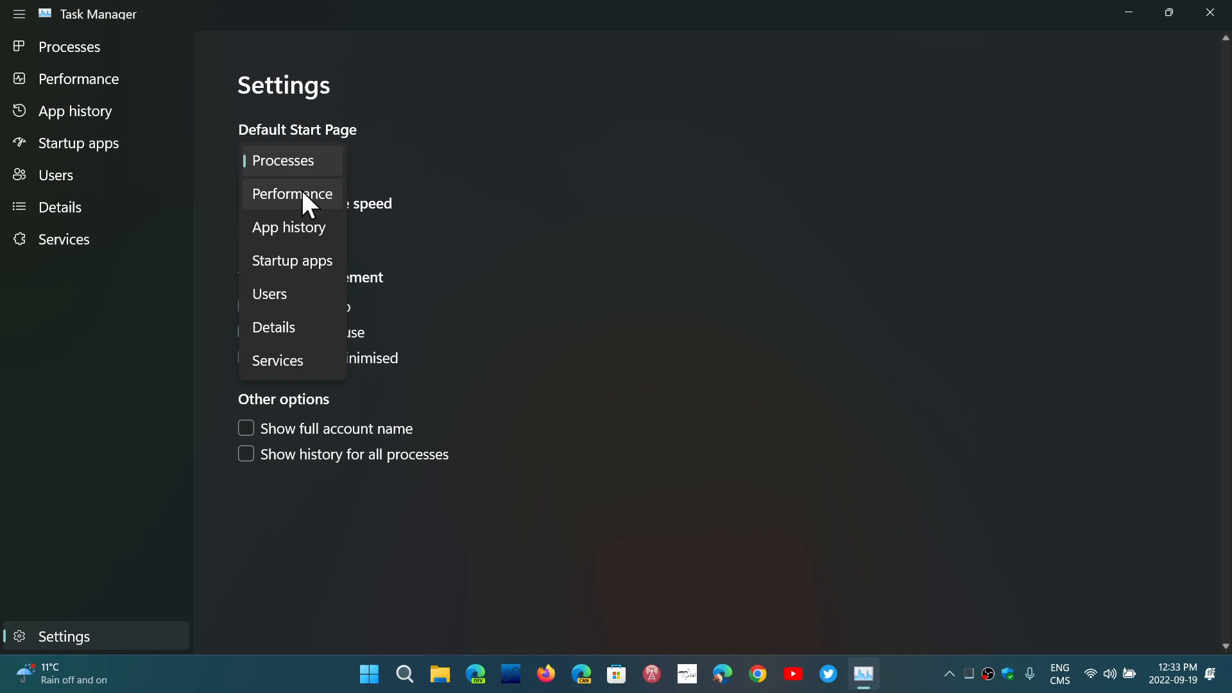
left_click(292, 193)
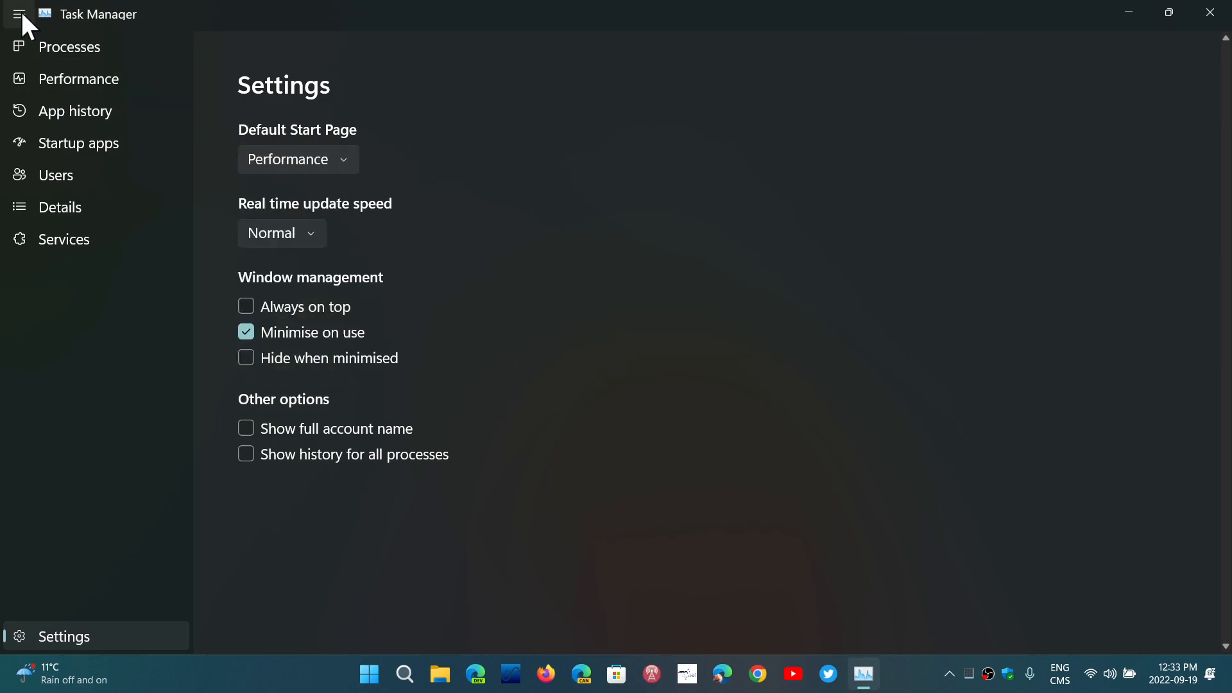
left_click(20, 14)
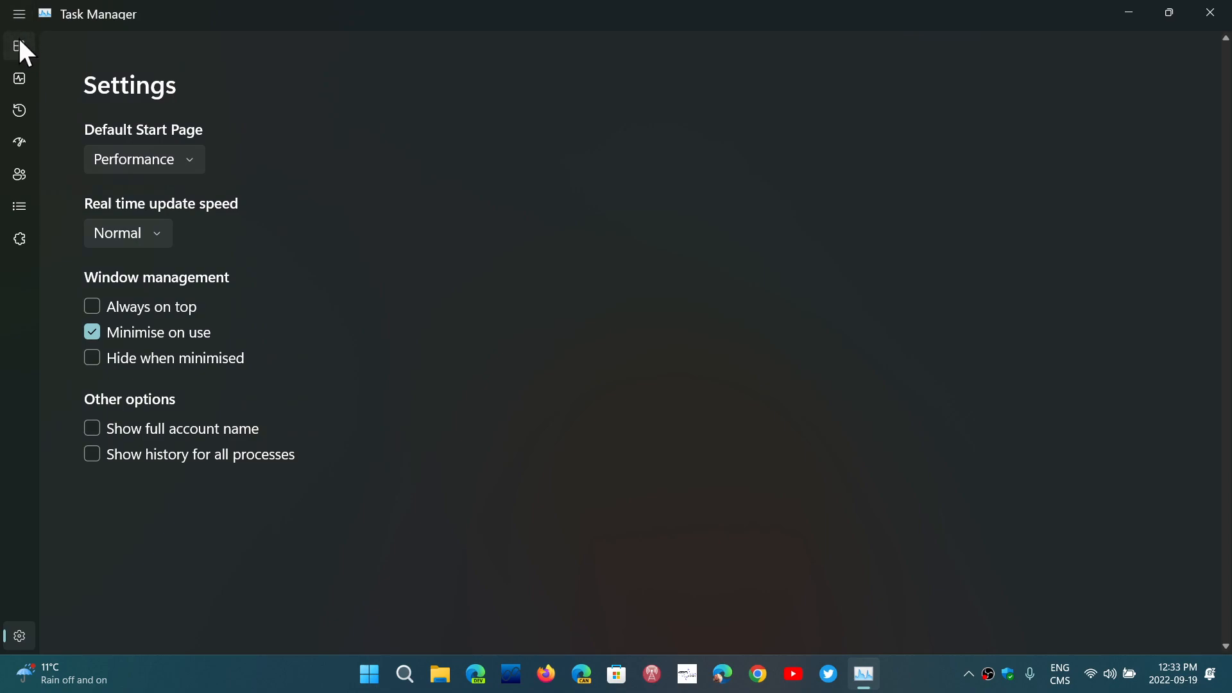
- Return to the Processes page with the navigation pane collapsed to icons
left_click(20, 46)
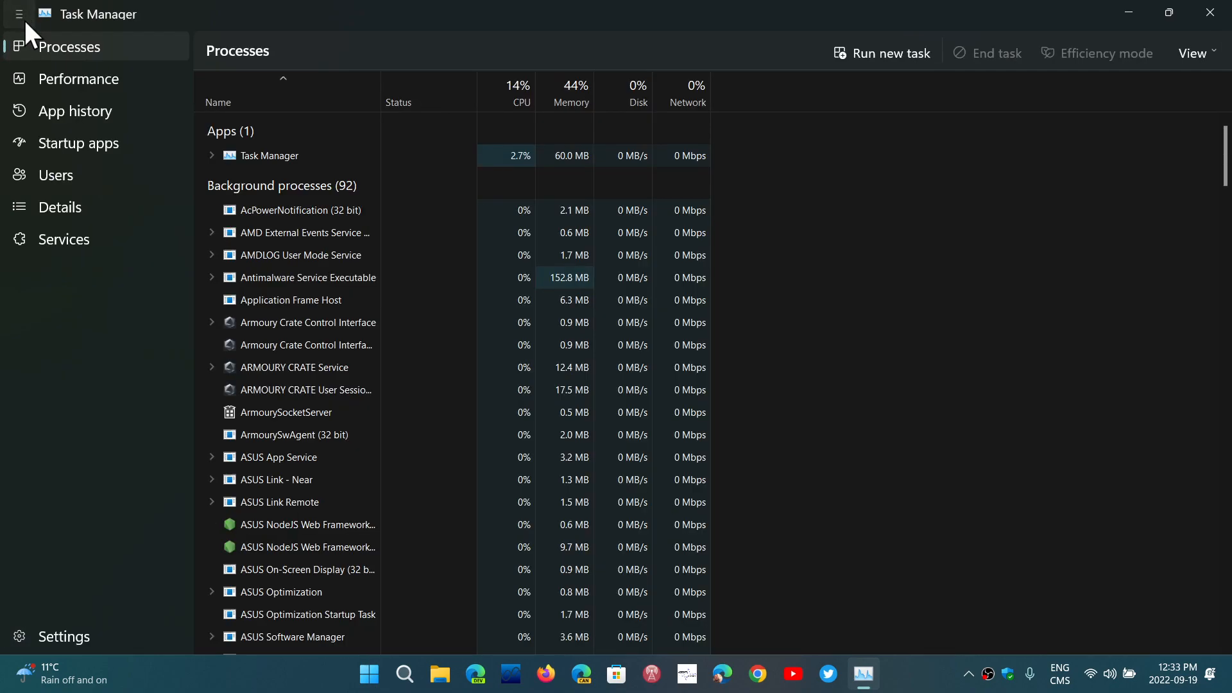
left_click(18, 14)
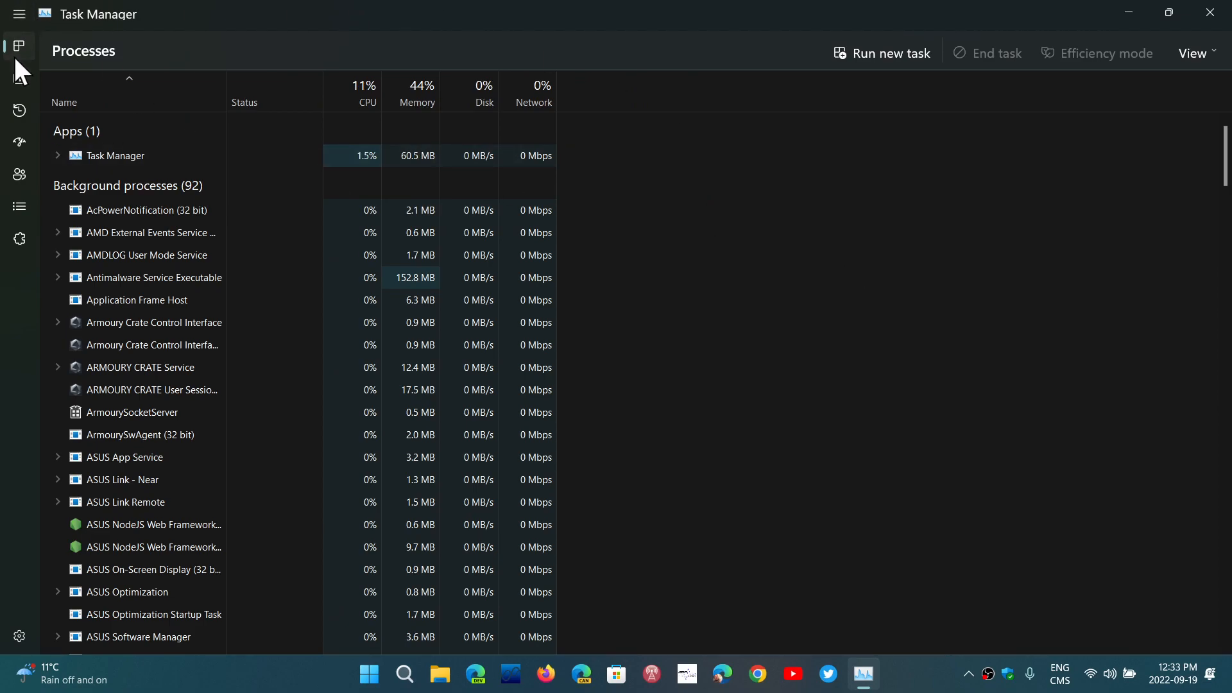
left_click(19, 78)
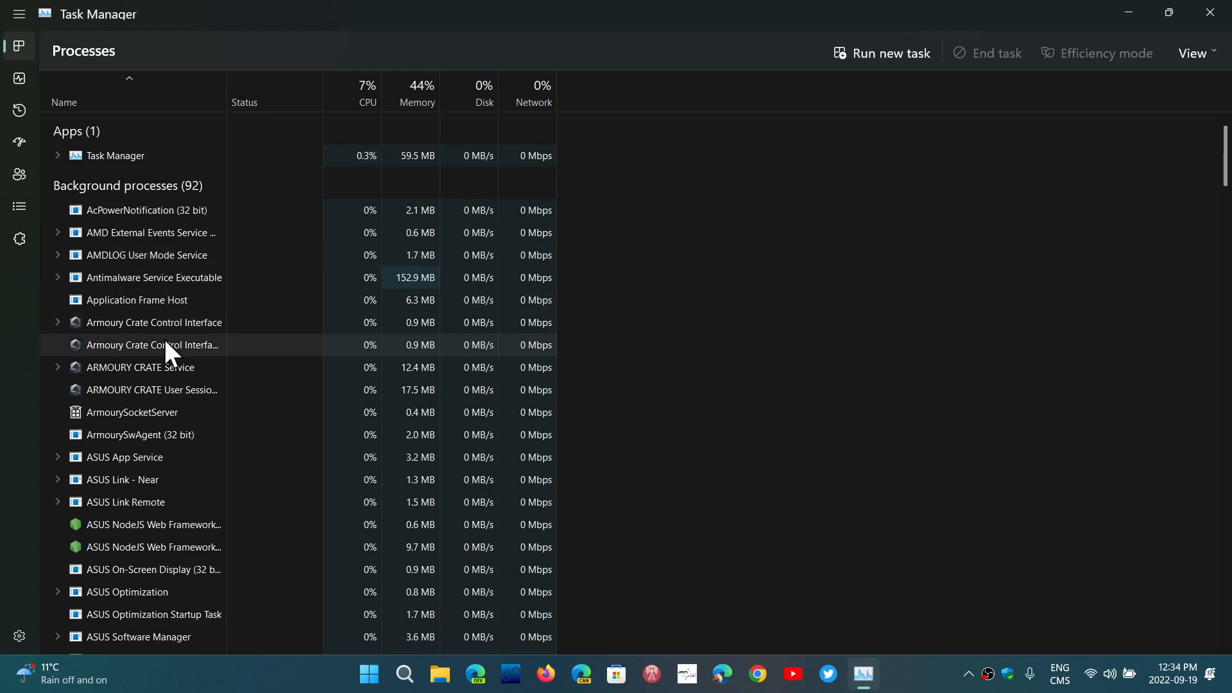
- Enable Efficiency mode on the second Armoury Crate Control Interface process
right_click(154, 345)
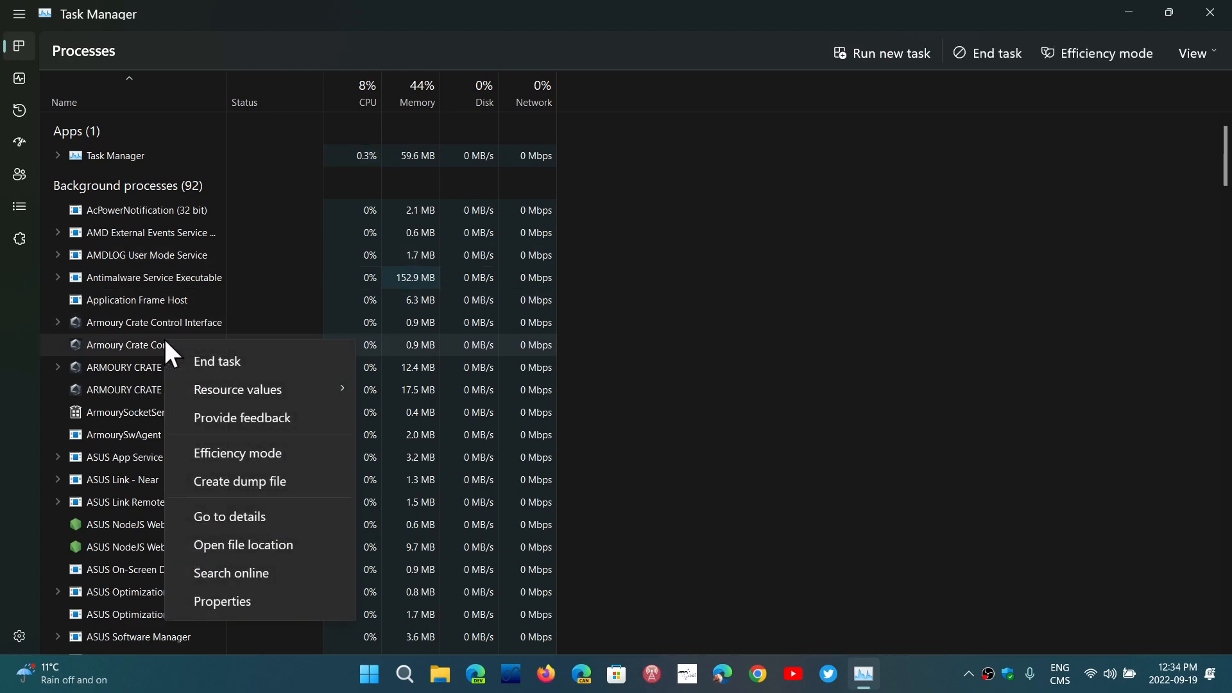
mouse_move(229, 366)
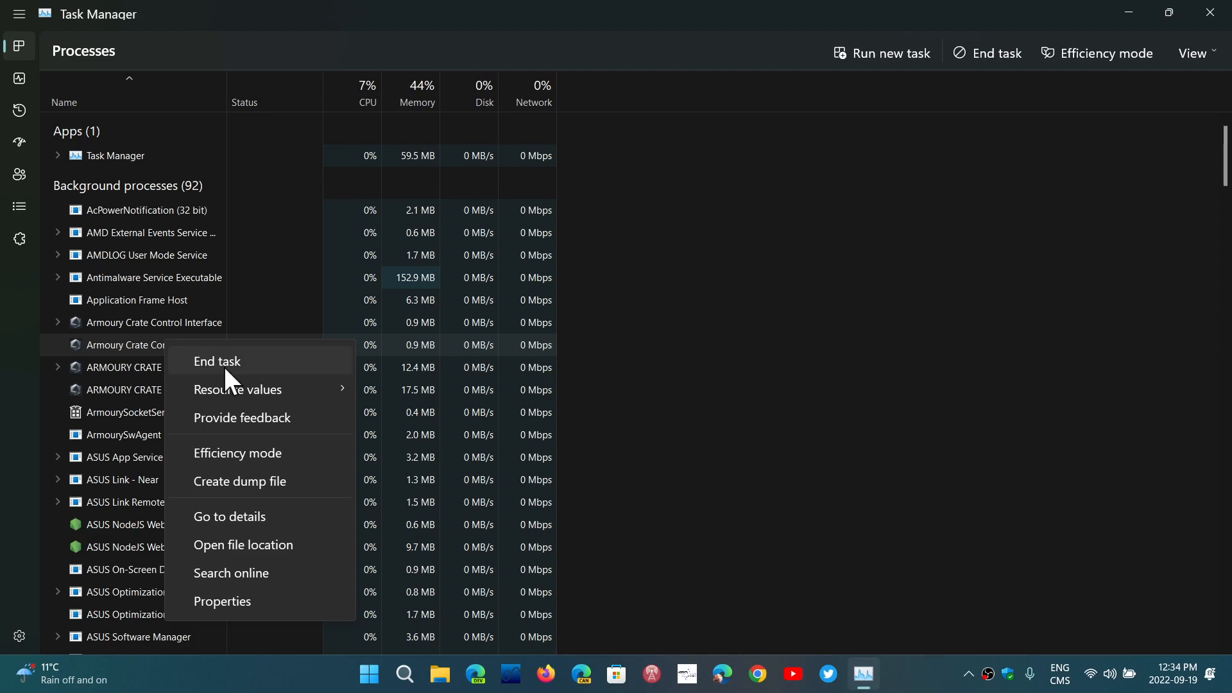
mouse_move(270, 464)
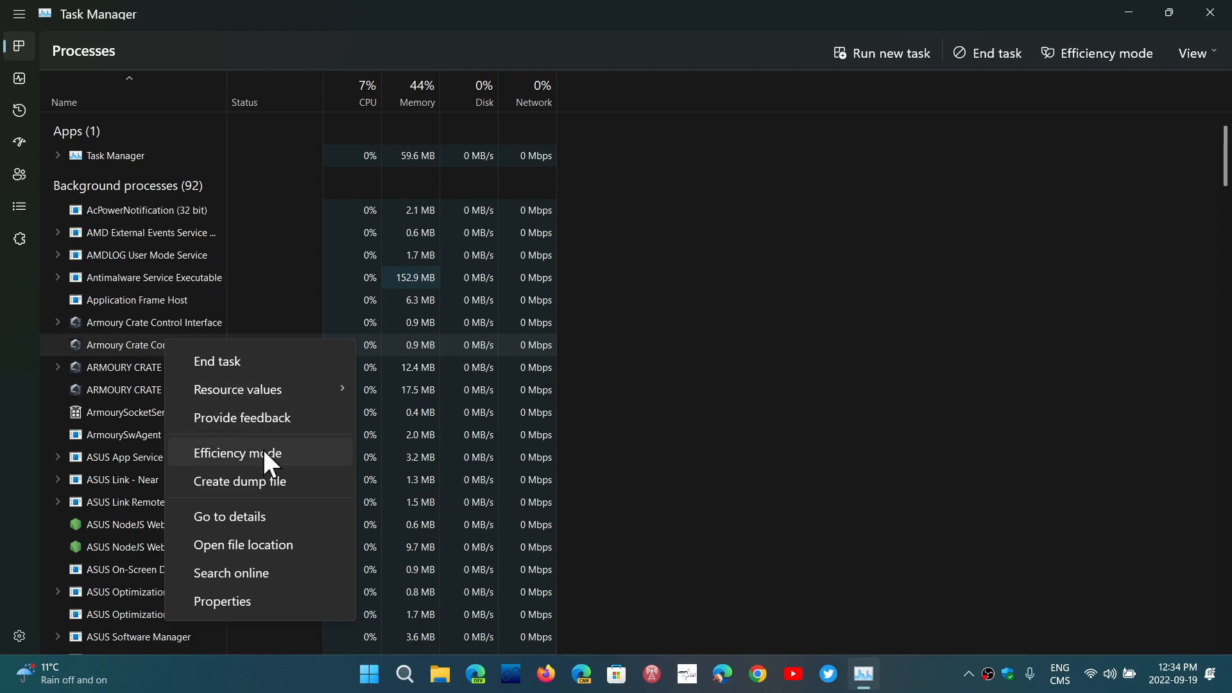
left_click(238, 453)
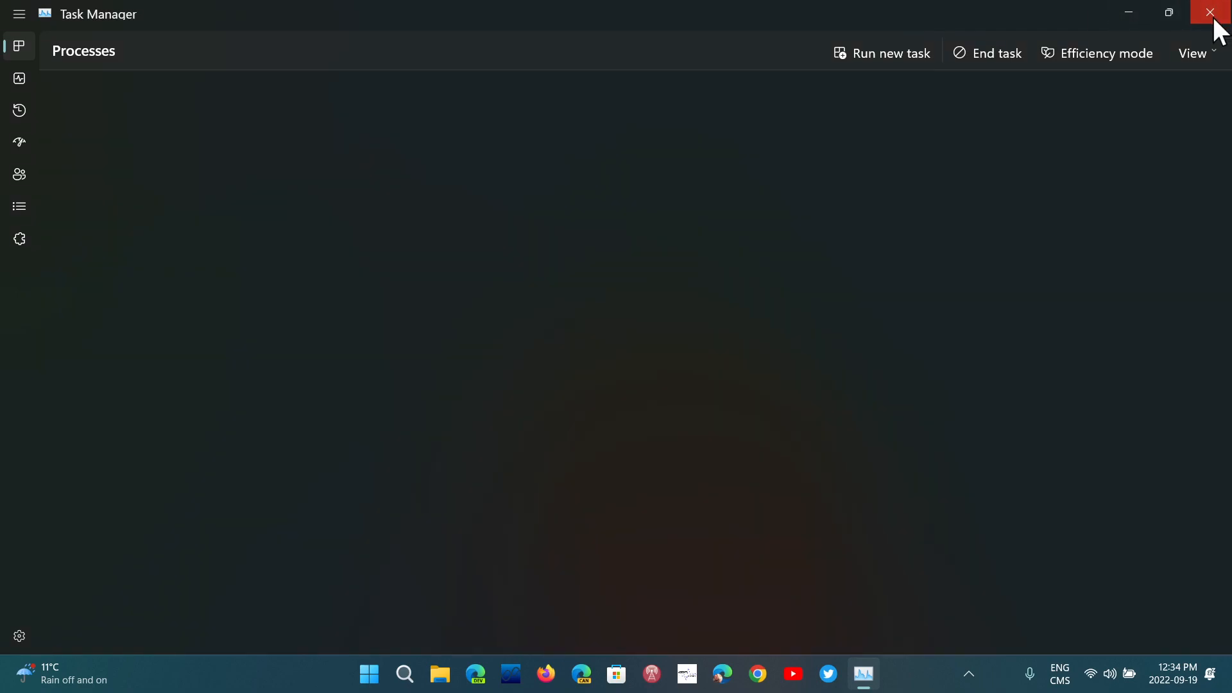
- Close Task Manager and bring up the Win+X quick-access menu from the Start button
left_click(1209, 13)
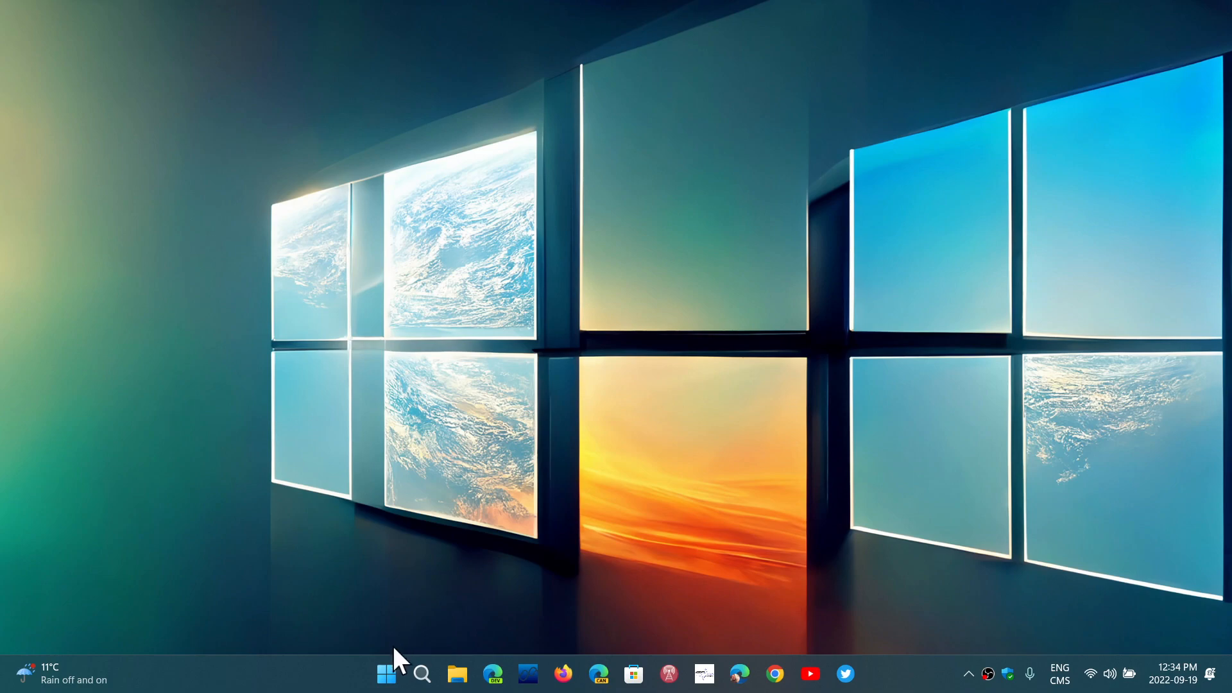
right_click(387, 674)
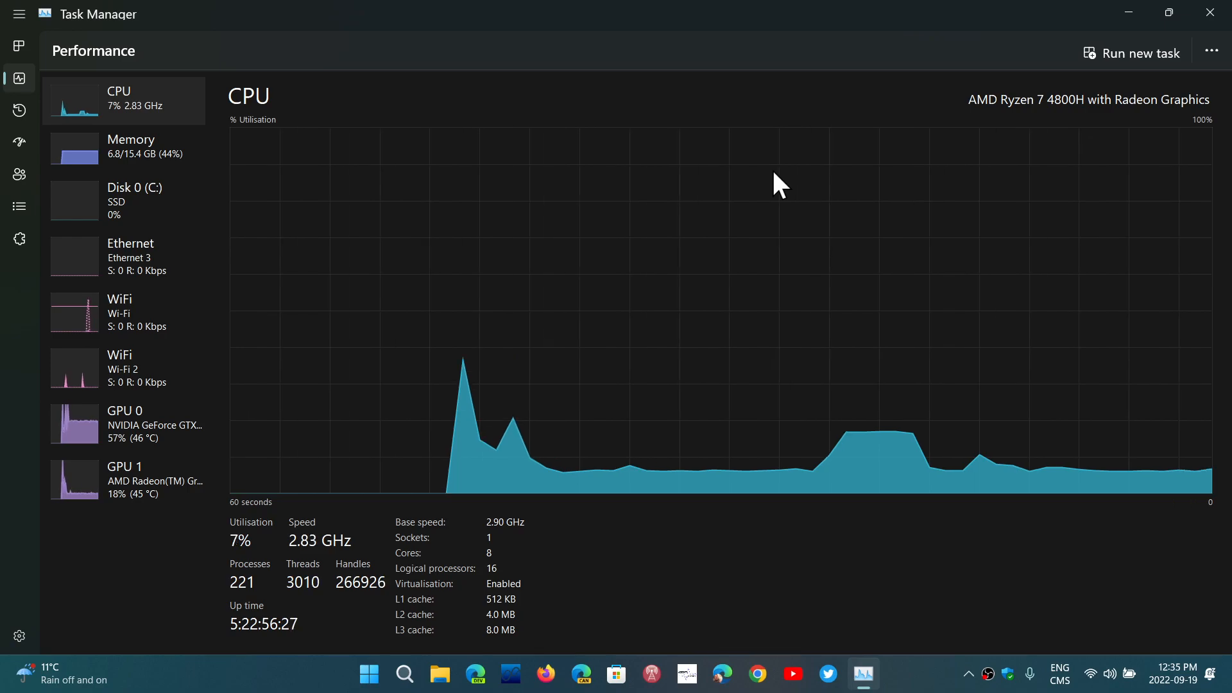
mouse_move(667, 82)
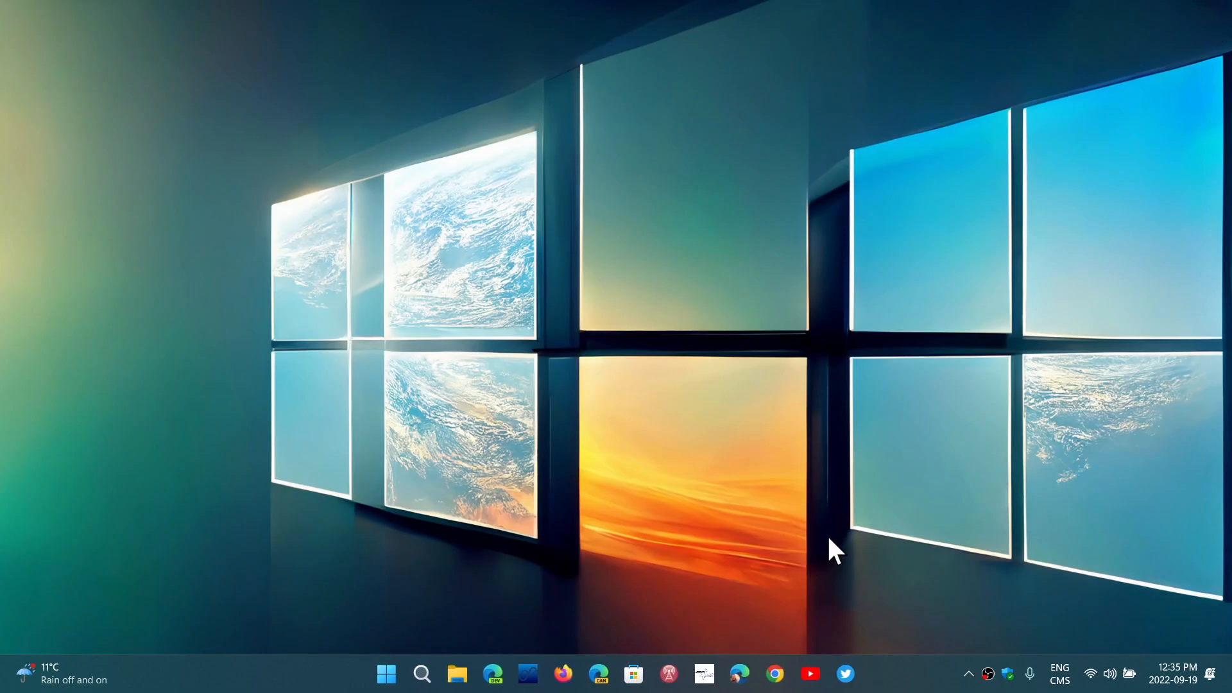
mouse_move(904, 680)
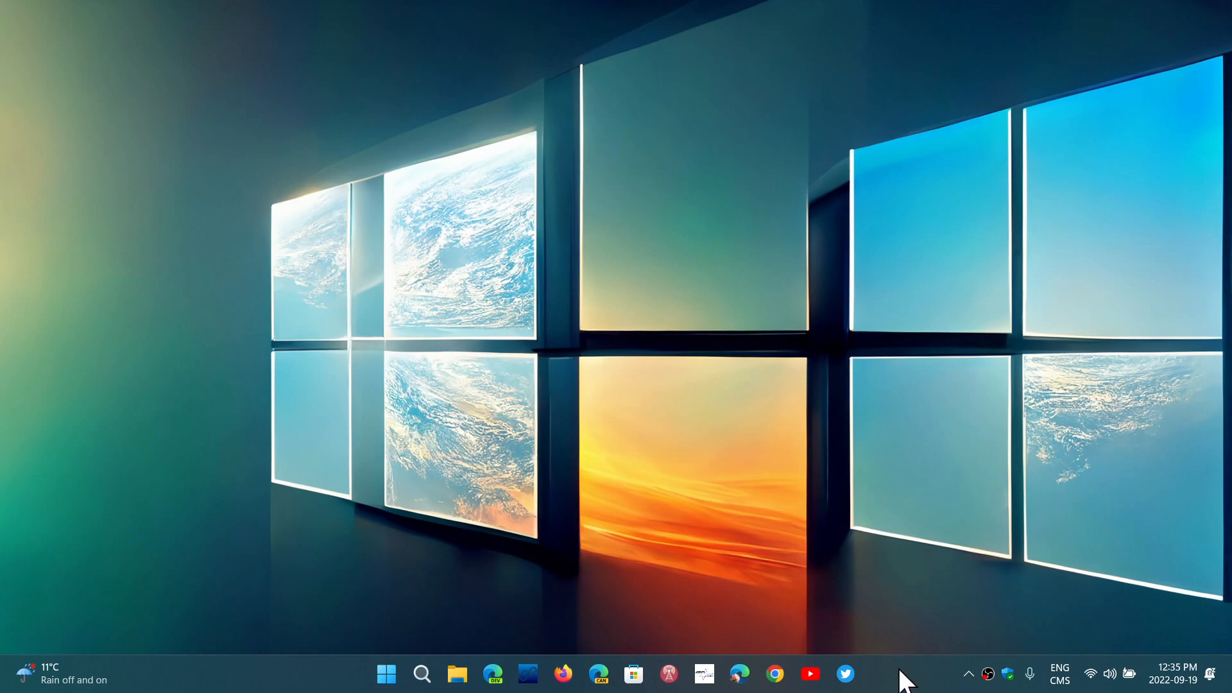